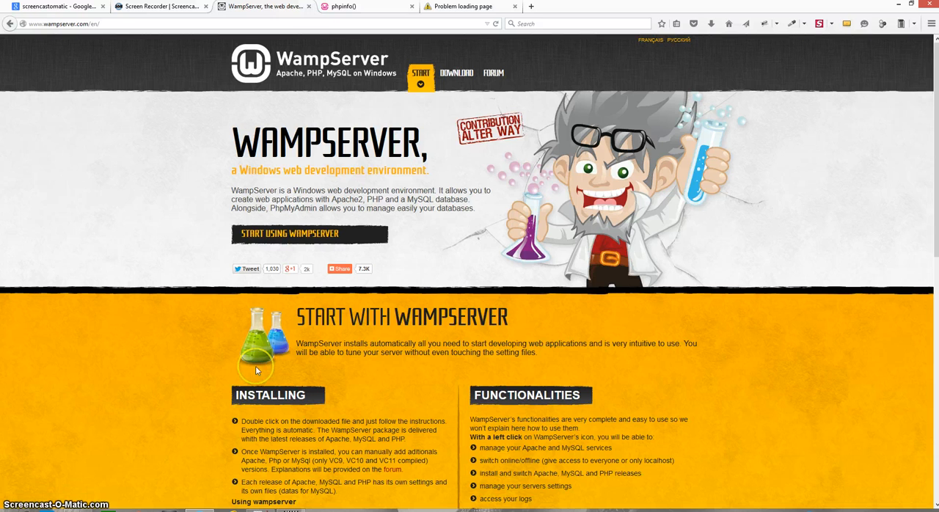
mouse_move(256, 369)
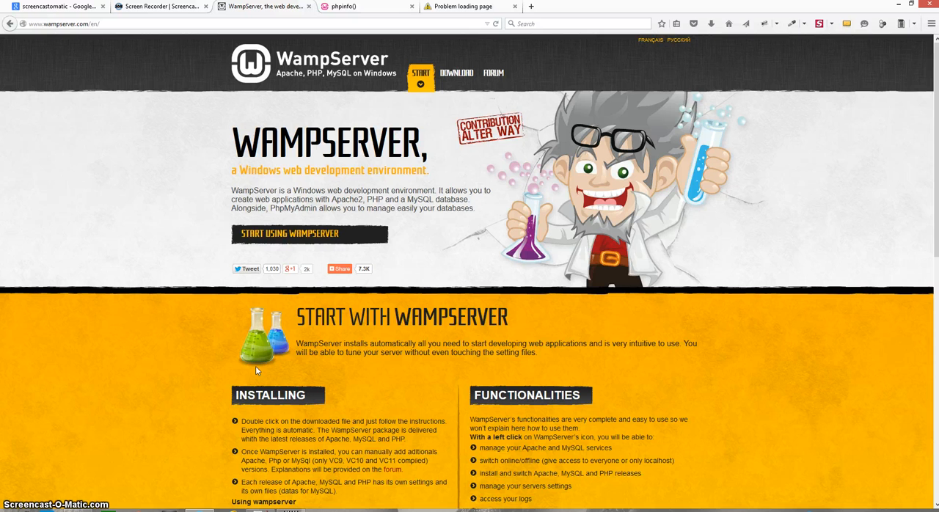
Step: Scroll wampserver.com and jump to DOWNLOAD, showing the 32-bit and 64-bit WampServer 2.5 packages
scroll("down", 3)
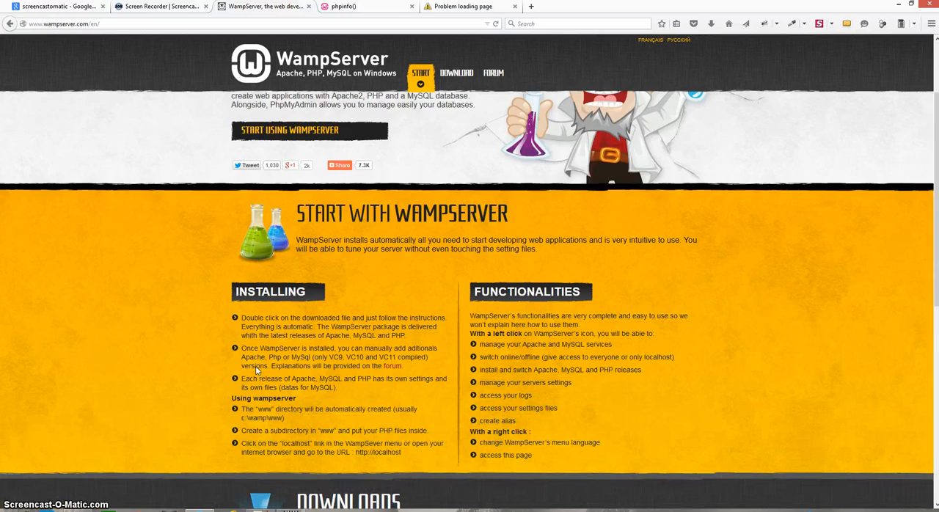
left_click(458, 73)
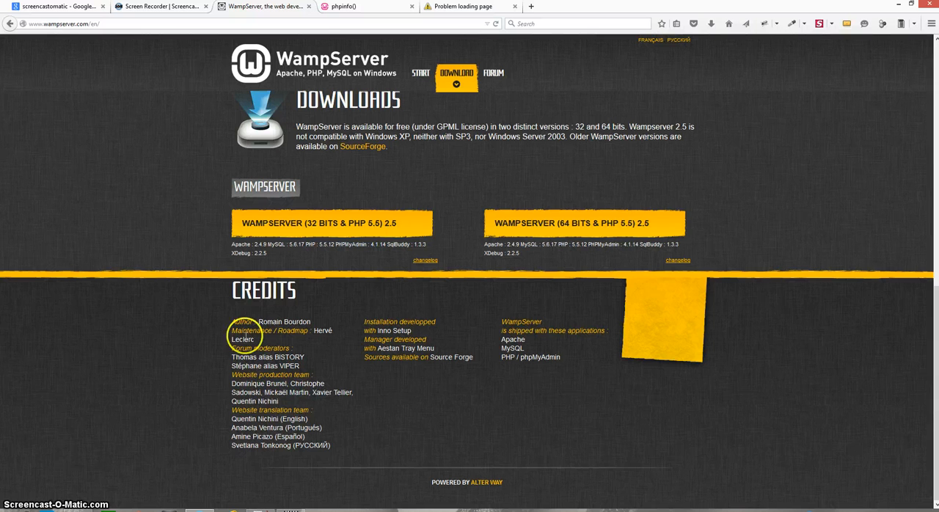
mouse_move(526, 230)
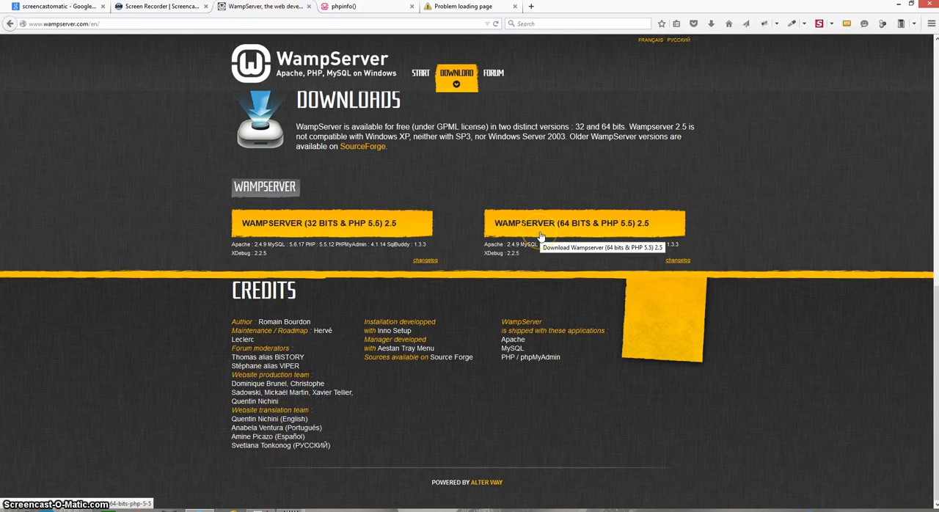
mouse_move(542, 236)
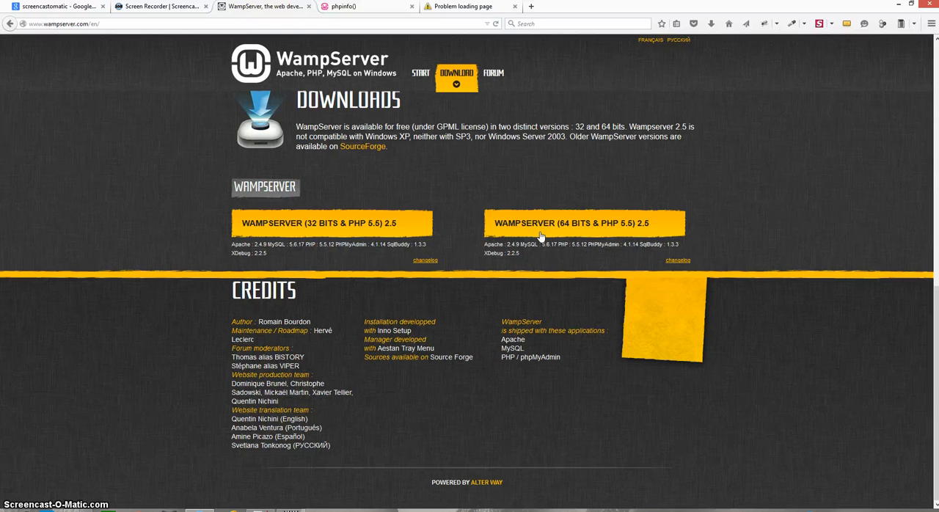
mouse_move(441, 182)
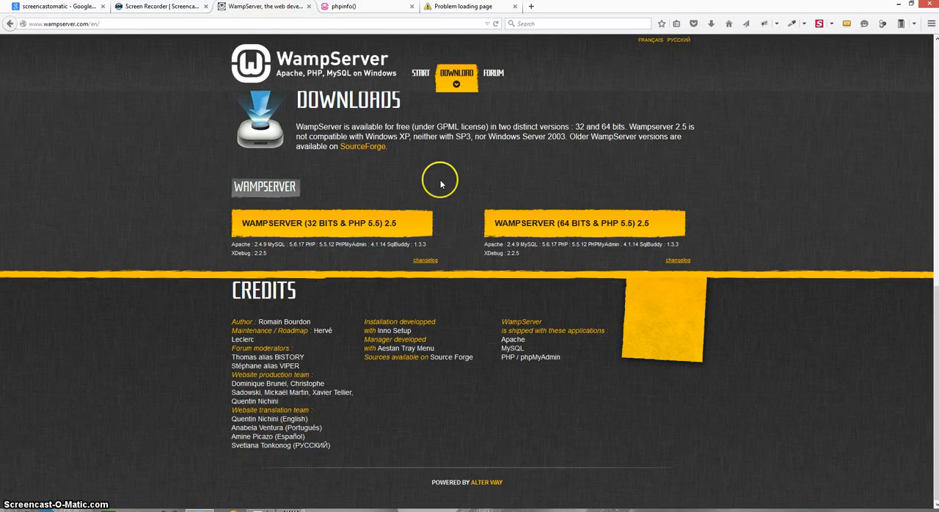
mouse_move(107, 486)
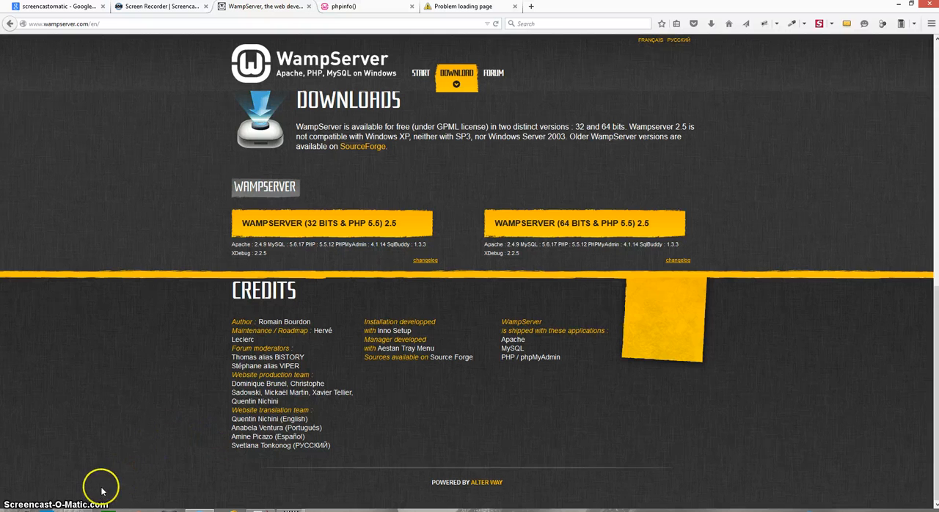
mouse_move(73, 503)
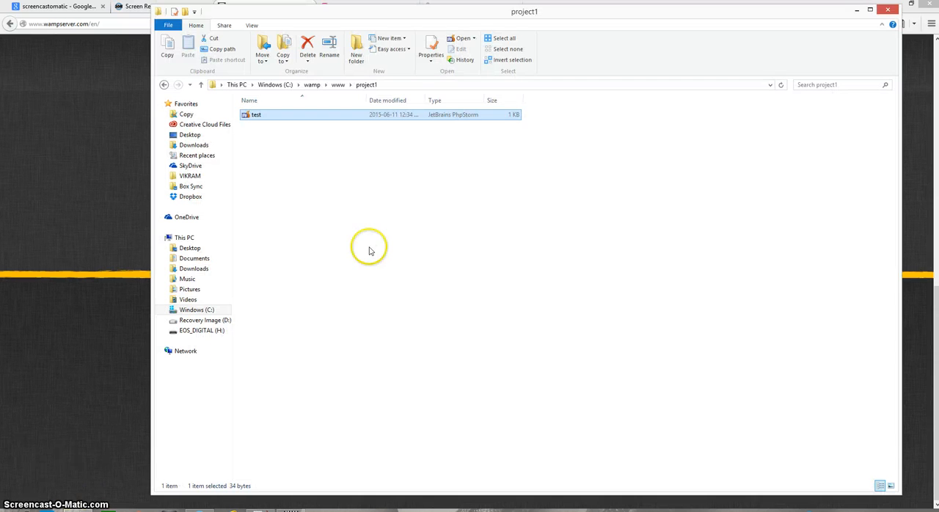
Step: Browse from www into project1 and open test.php in Notepad++
left_click(337, 84)
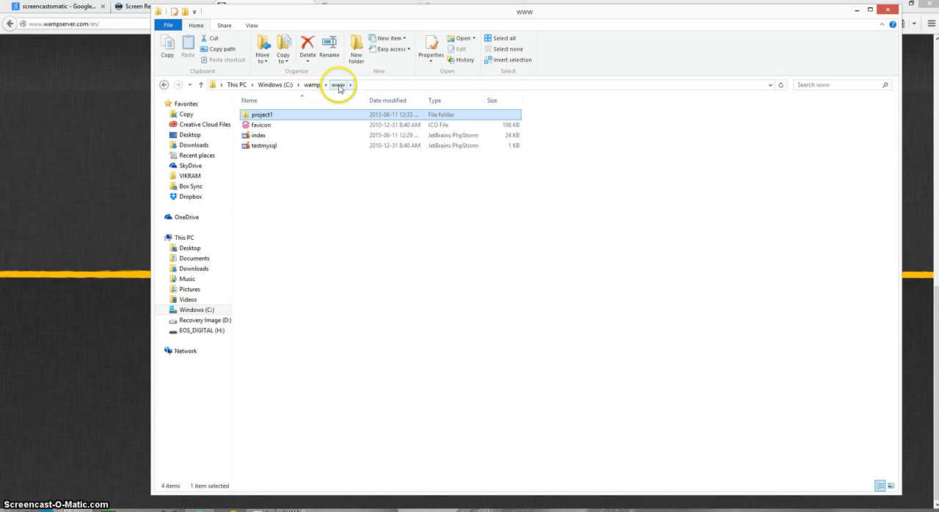
mouse_move(283, 119)
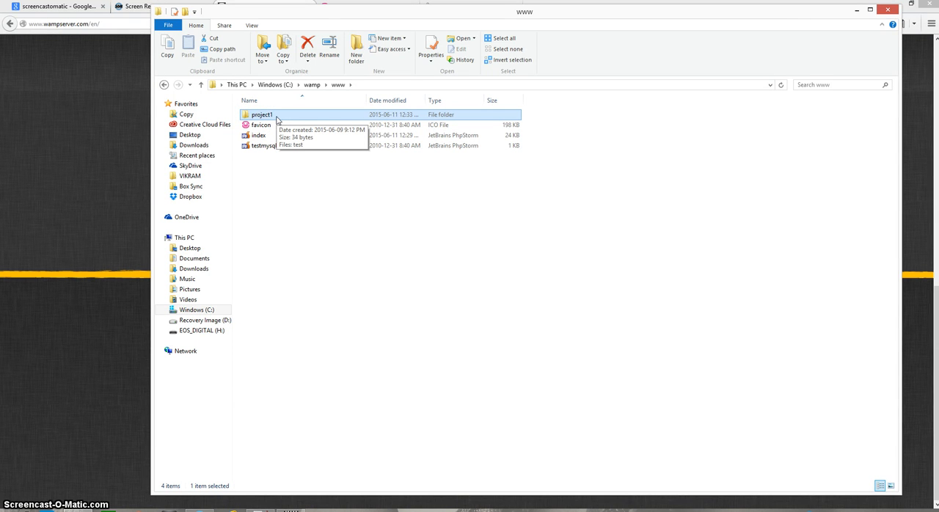
double_click(258, 114)
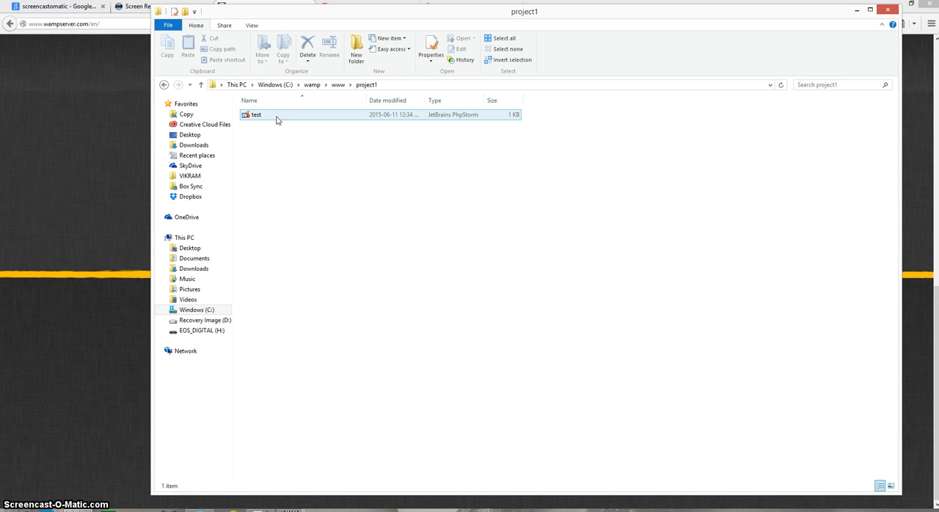
left_click(256, 115)
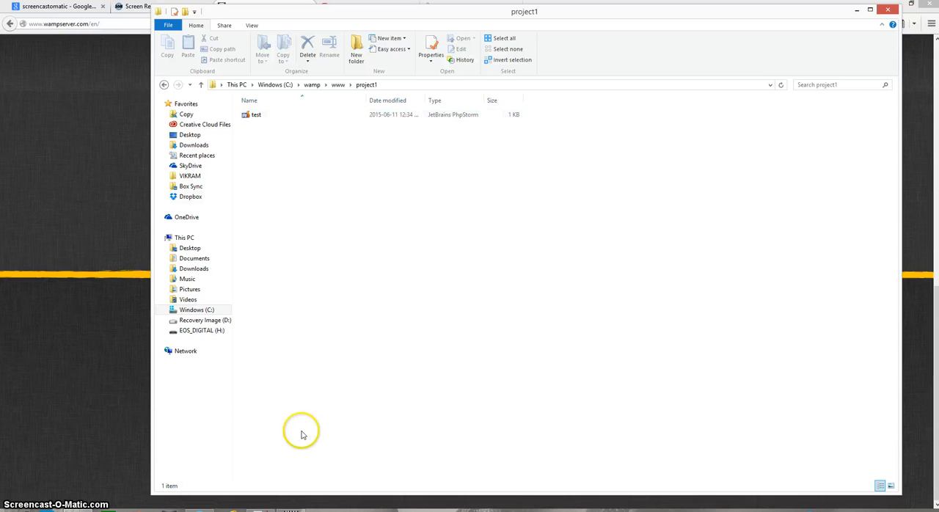
double_click(256, 115)
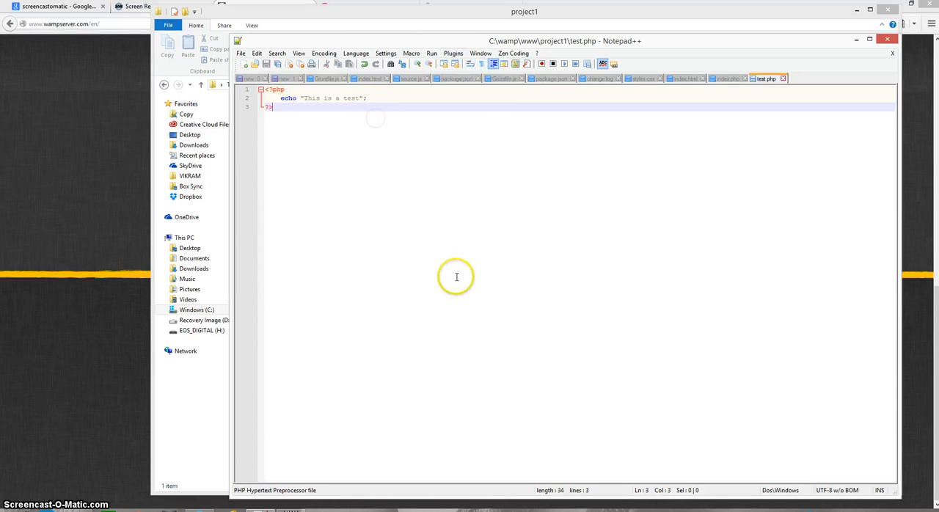
mouse_move(532, 273)
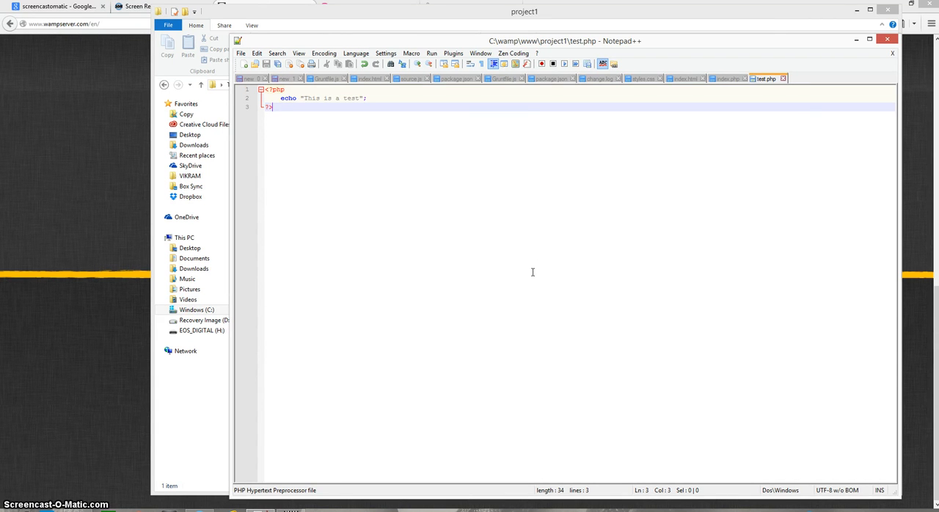
Step: Open the localhost homepage from the WampServer tray icon menu
left_click(452, 52)
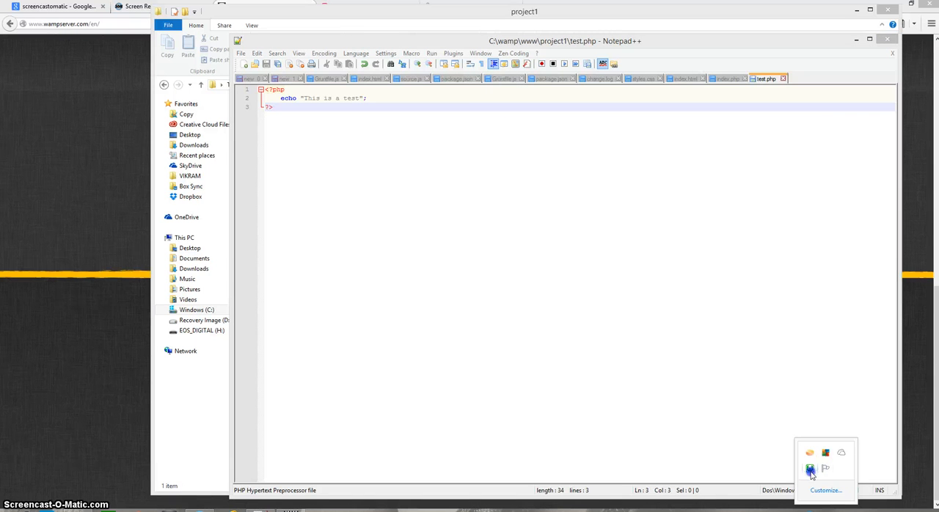
left_click(803, 467)
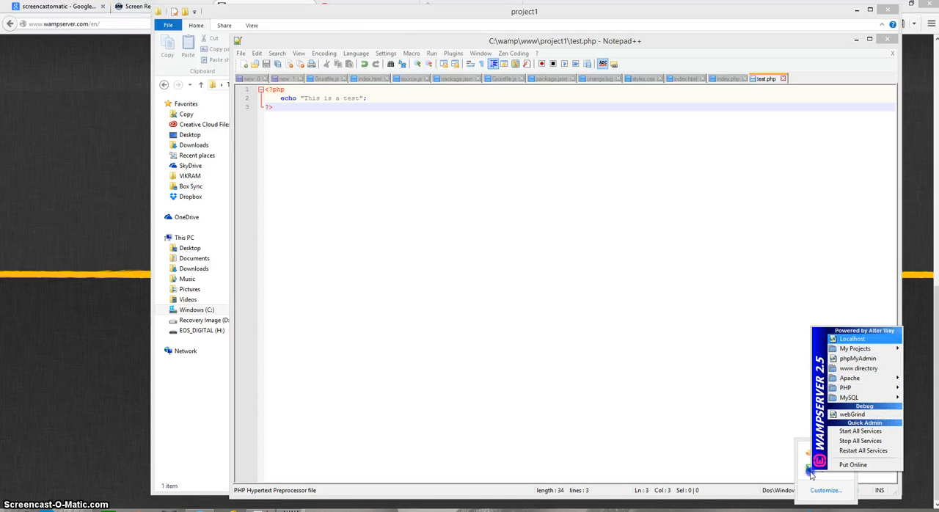
left_click(851, 339)
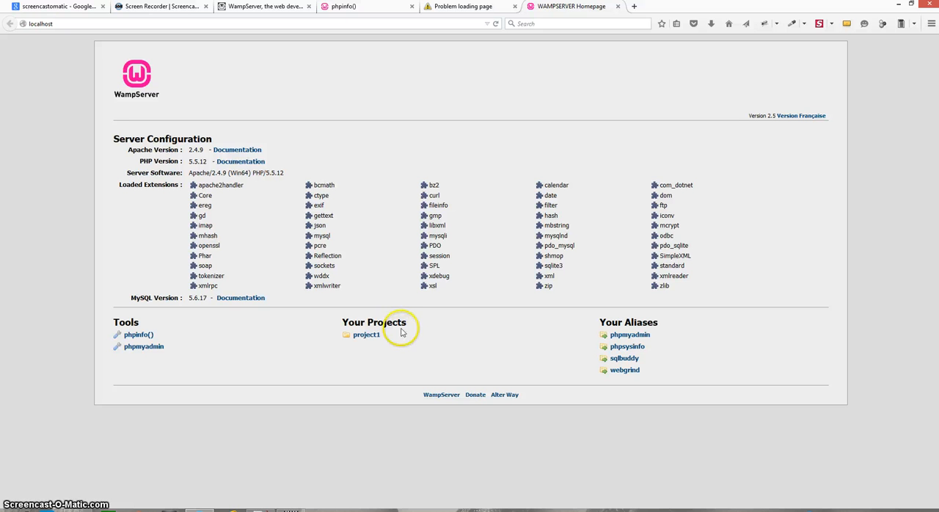
mouse_move(394, 313)
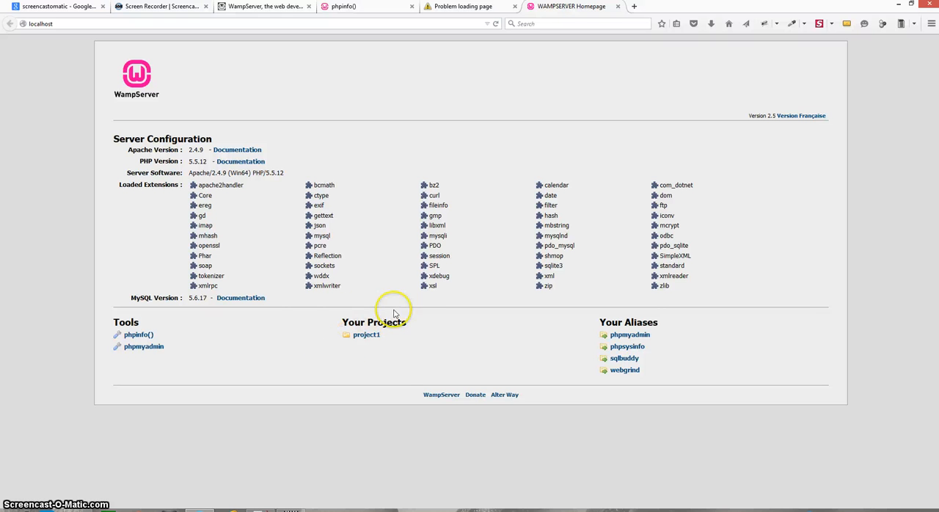
mouse_move(409, 315)
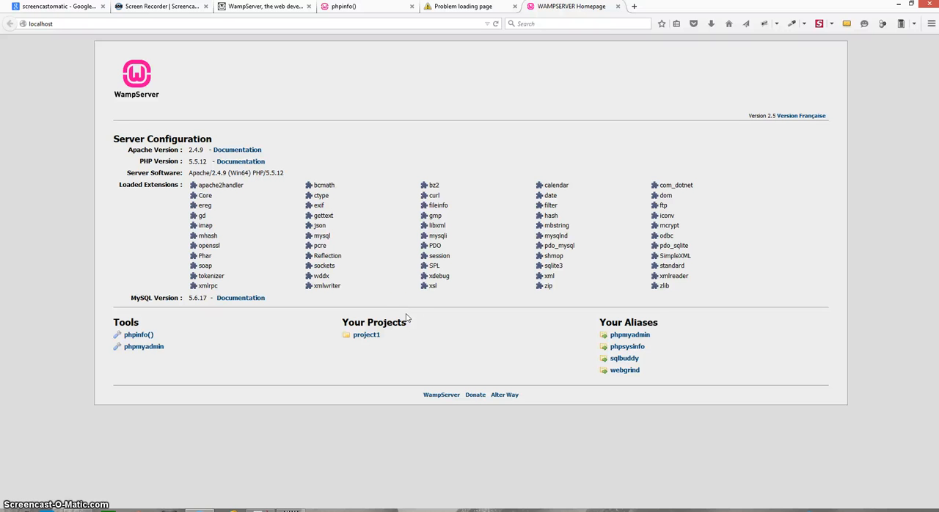
mouse_move(367, 334)
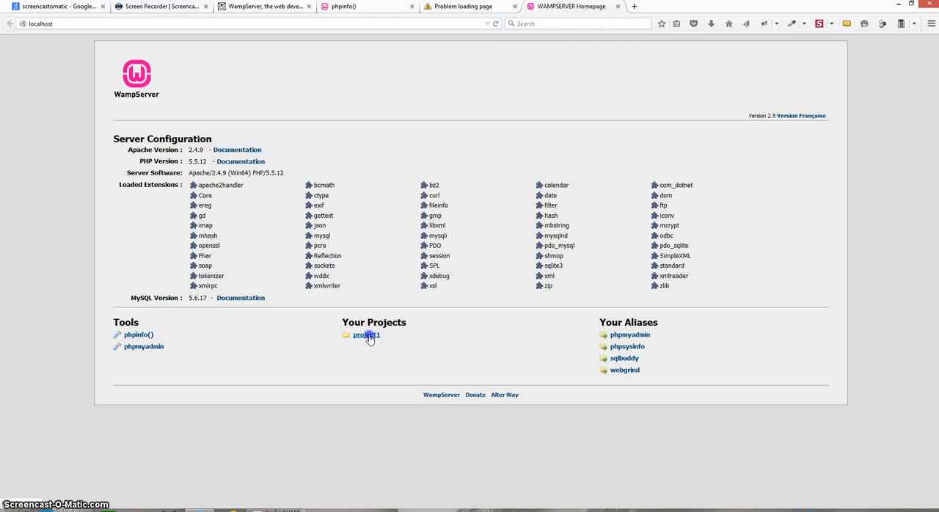
Step: Open the project1 link under Your Projects, landing on a Server not found error
left_click(366, 334)
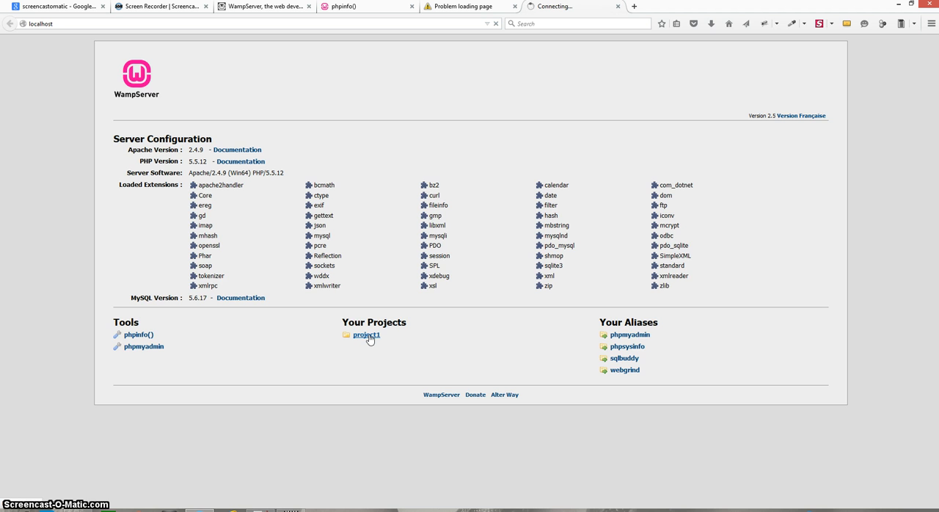
left_click(366, 334)
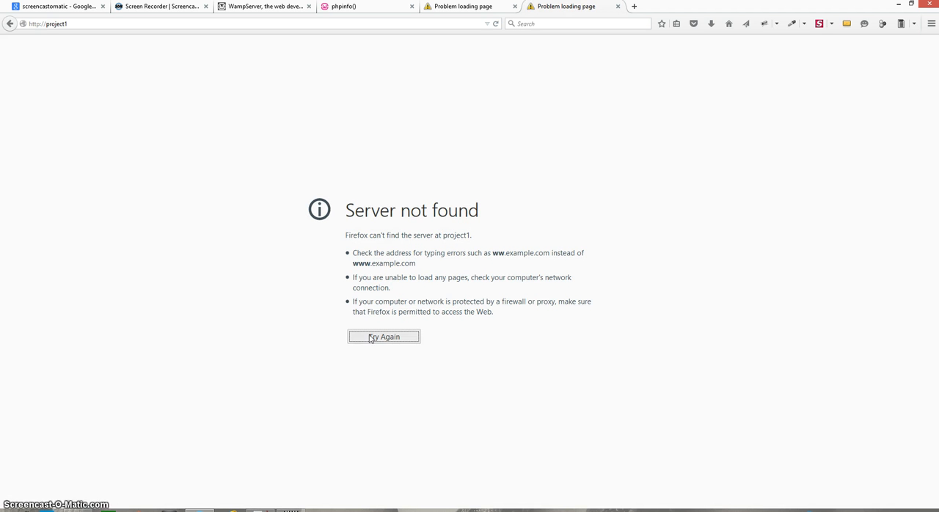
mouse_move(97, 488)
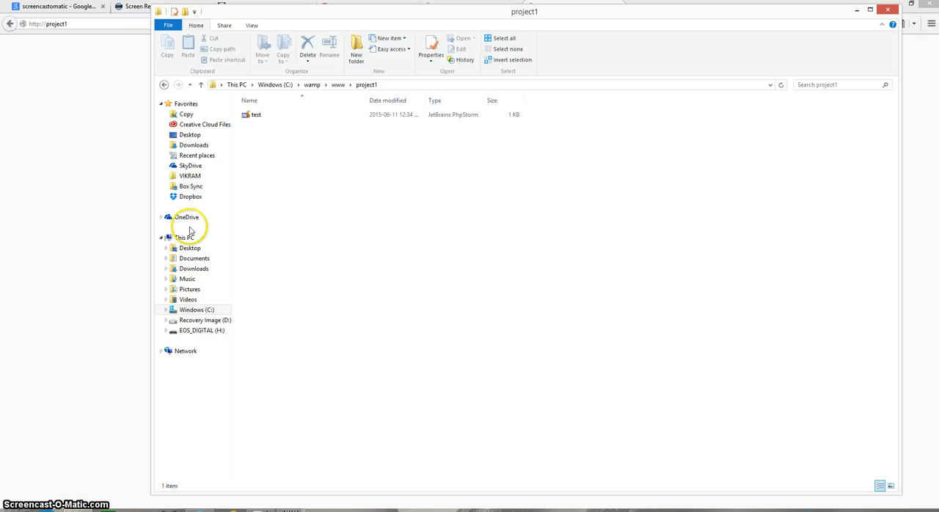
Step: Go up to C:\wamp\www and edit index.php with Notepad++
left_click(338, 85)
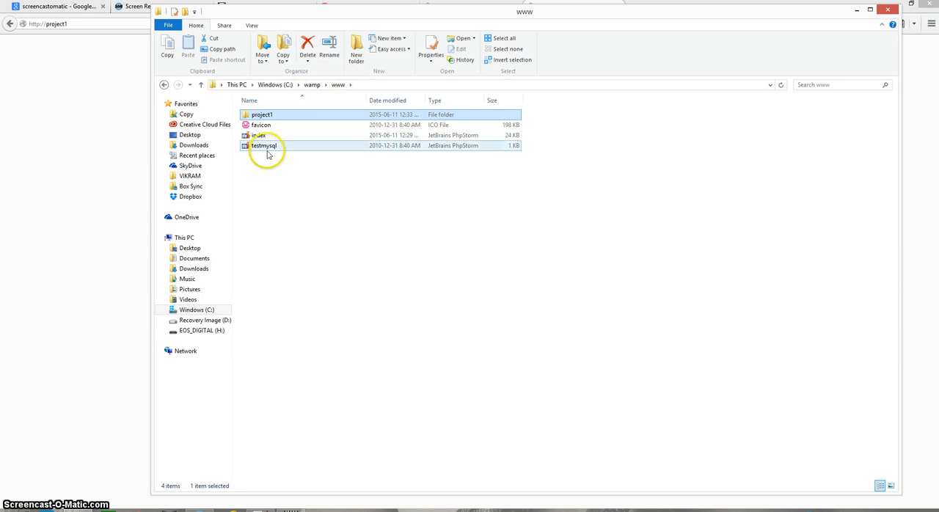
left_click(259, 135)
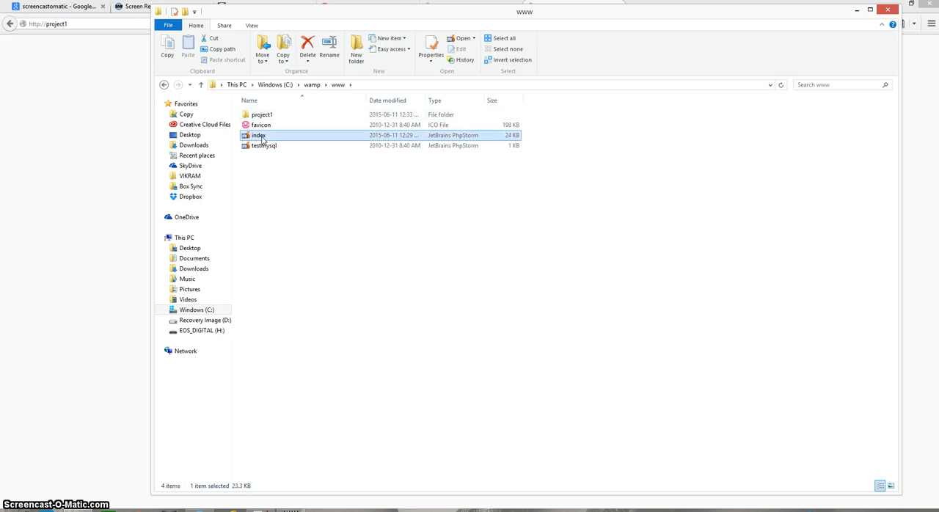
right_click(259, 135)
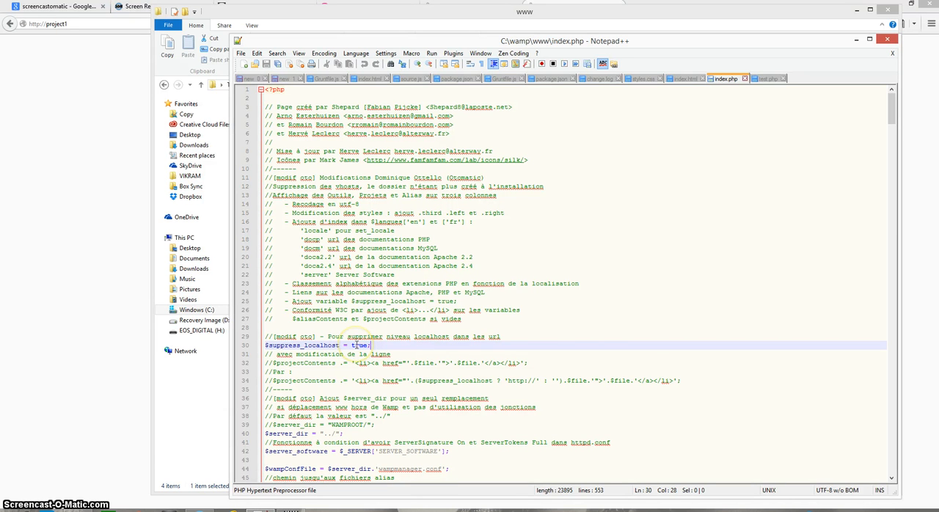
Step: Set $suppress_localhost to false in index.php and close Notepad++
type("fals")
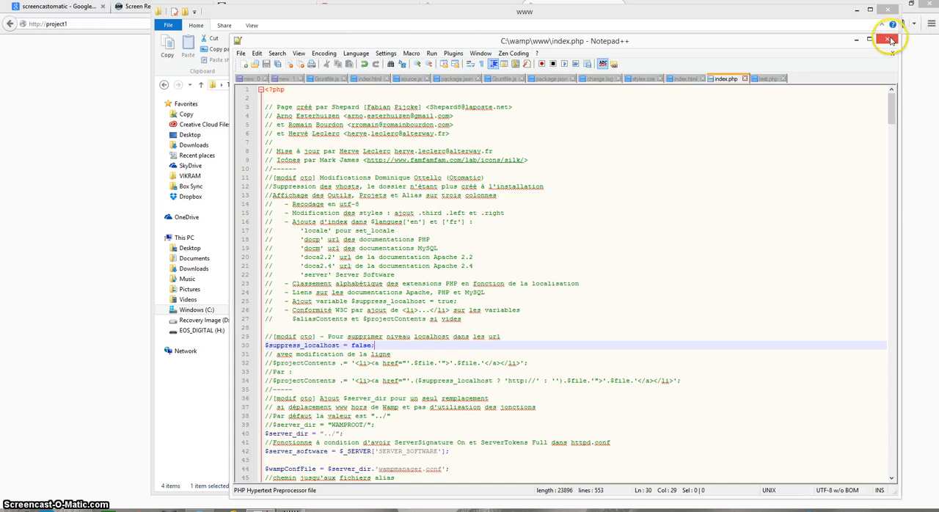
left_click(884, 40)
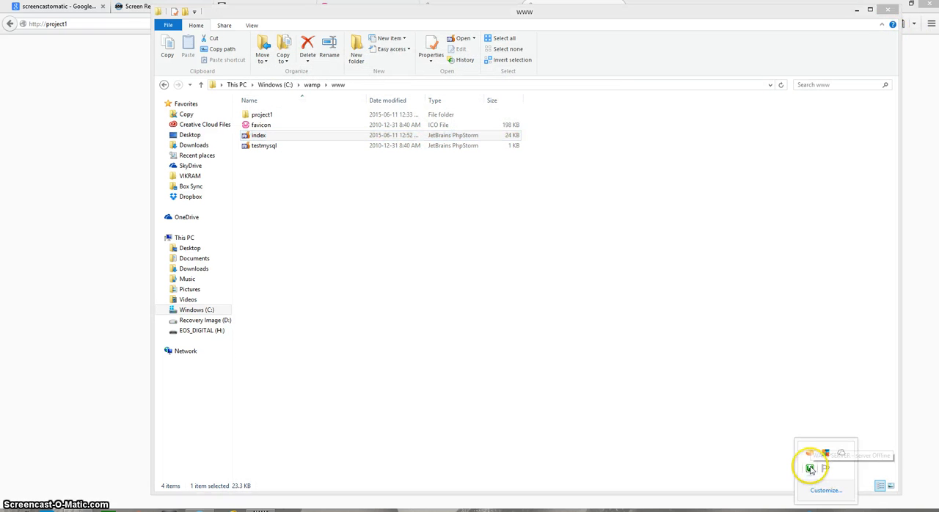
left_click(808, 470)
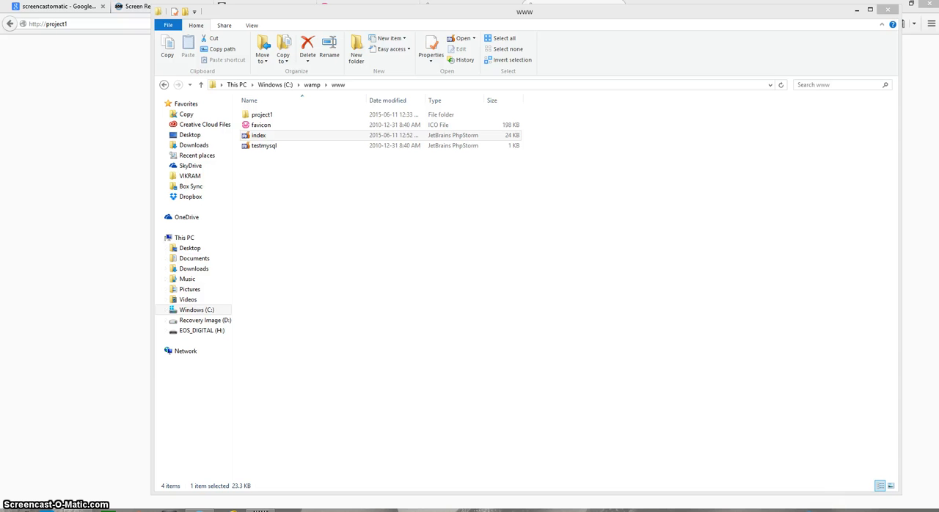
mouse_move(807, 469)
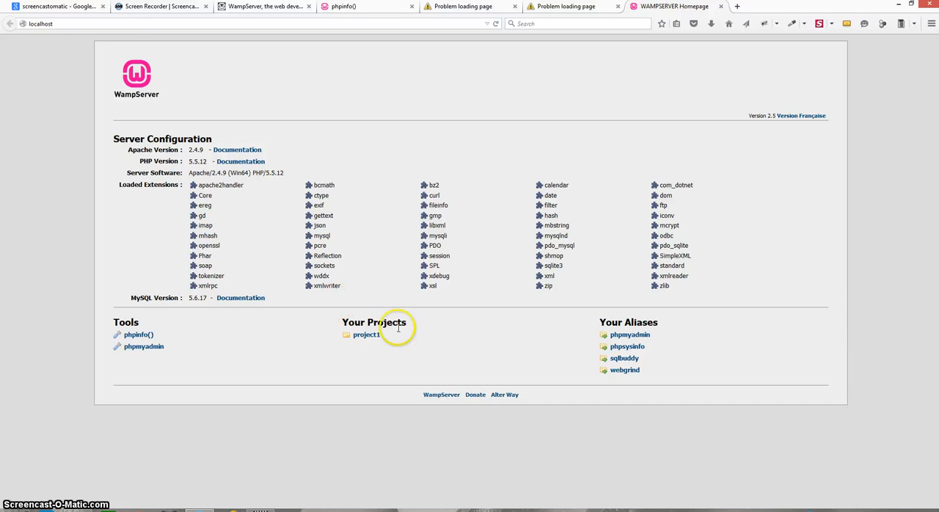
Step: Open project1, now at localhost/project1, and open test.php from its listing
left_click(365, 335)
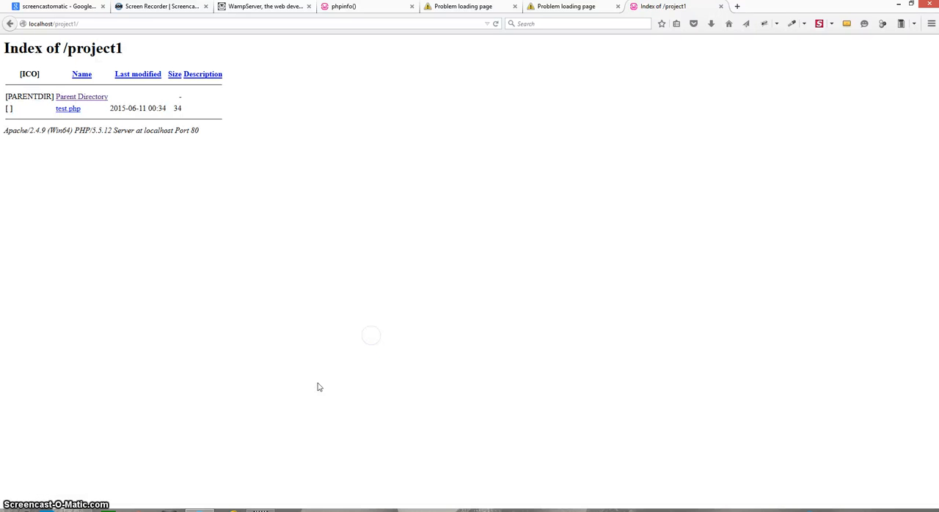
left_click(67, 108)
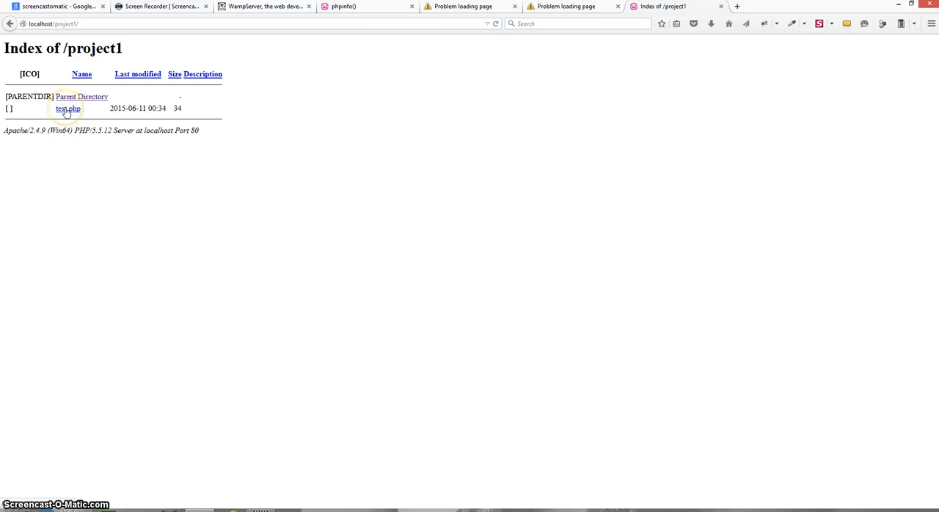